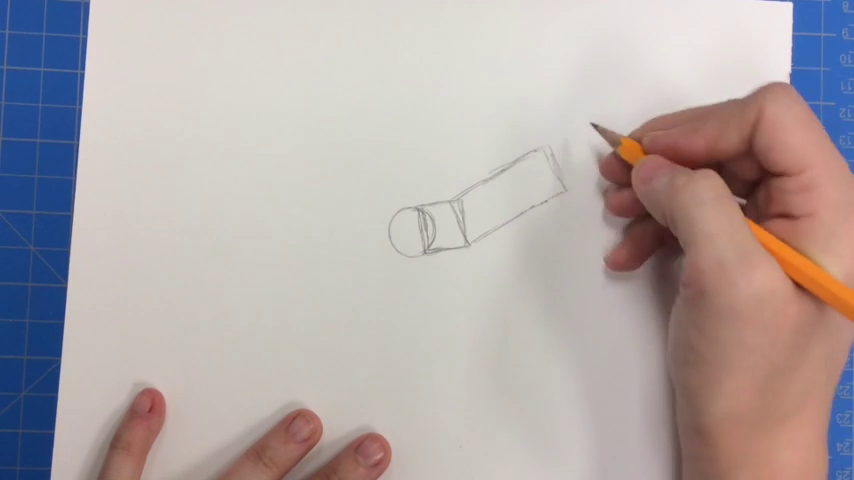
Step: Sketch a curved elliptical stroke over the cylinder's far right end to round it
{"action": "left_click_drag", "start_coordinate": [600, 140], "coordinate": [560, 160]}
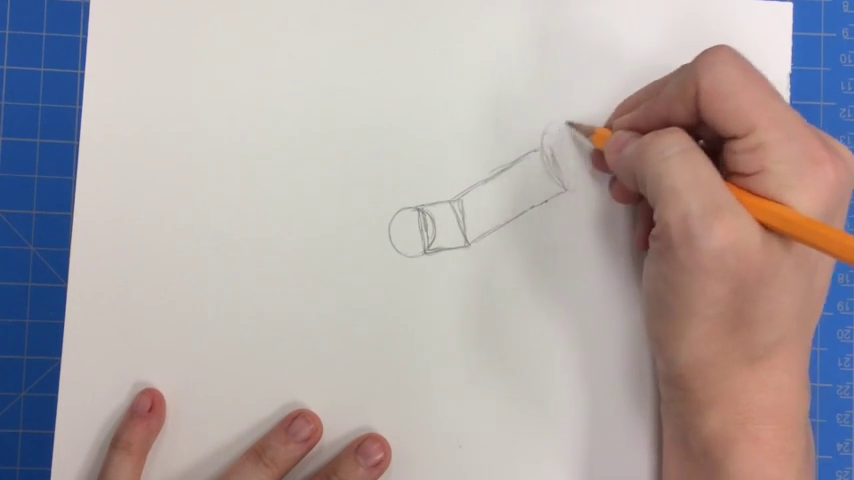